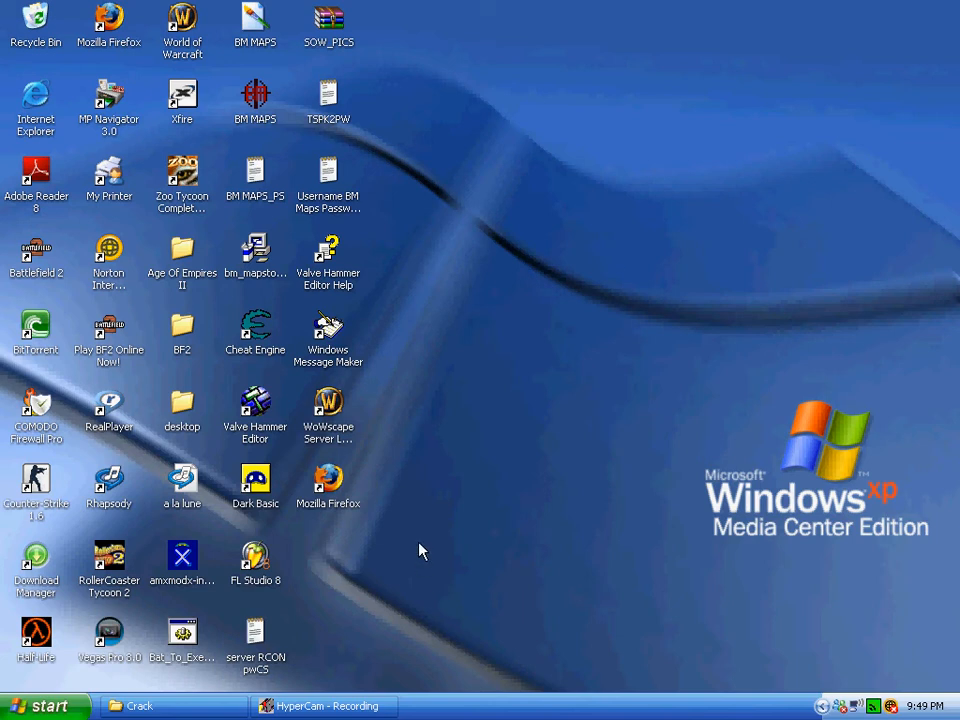
mouse_move(463, 533)
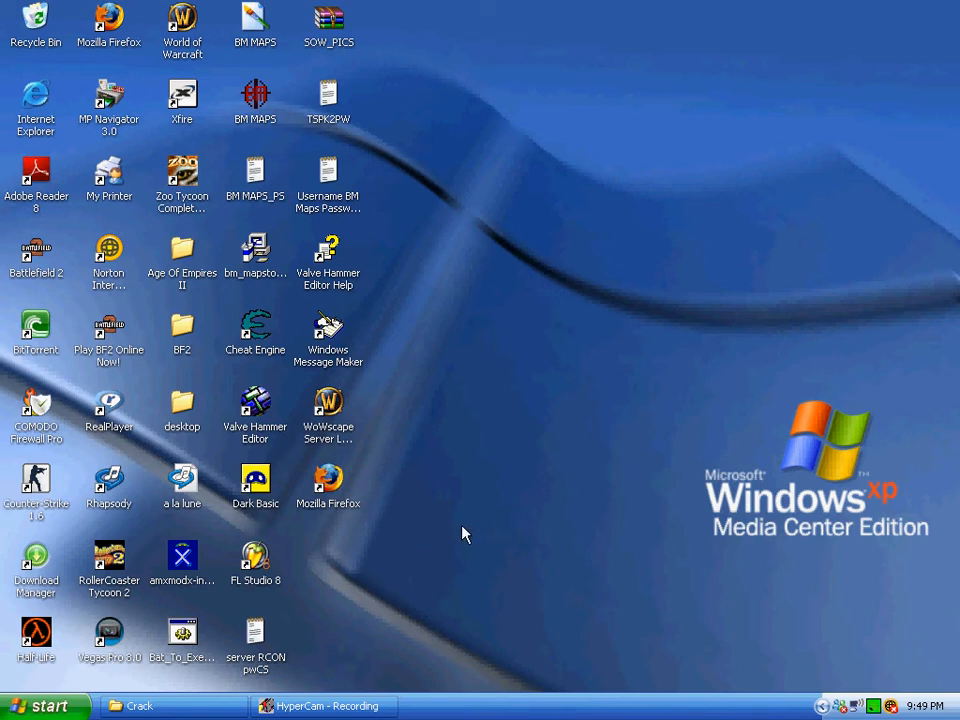
mouse_move(378, 502)
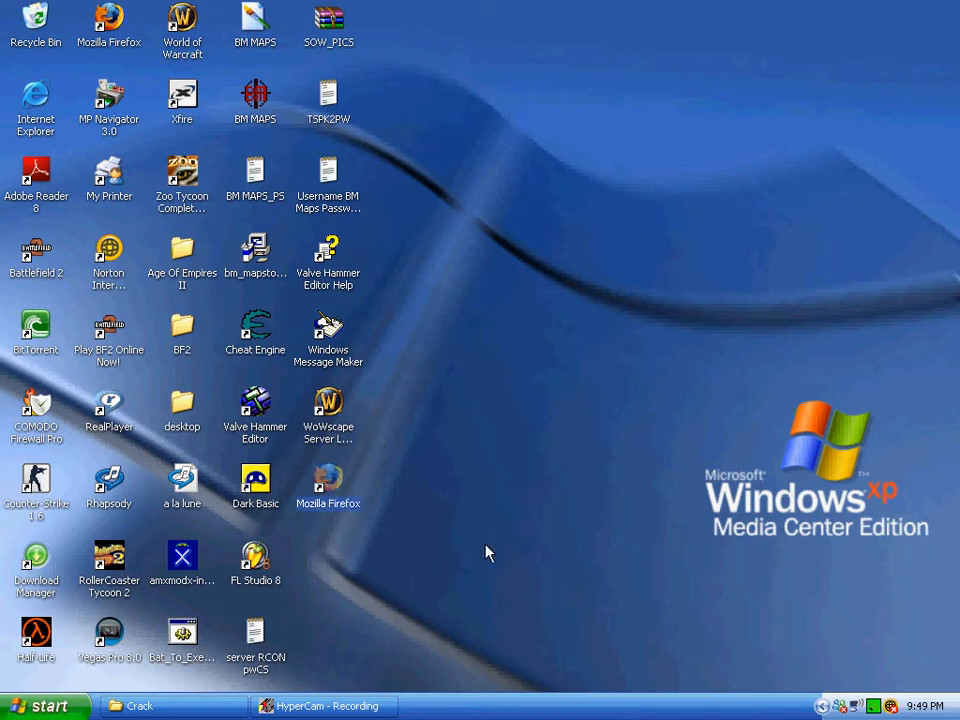
mouse_move(510, 568)
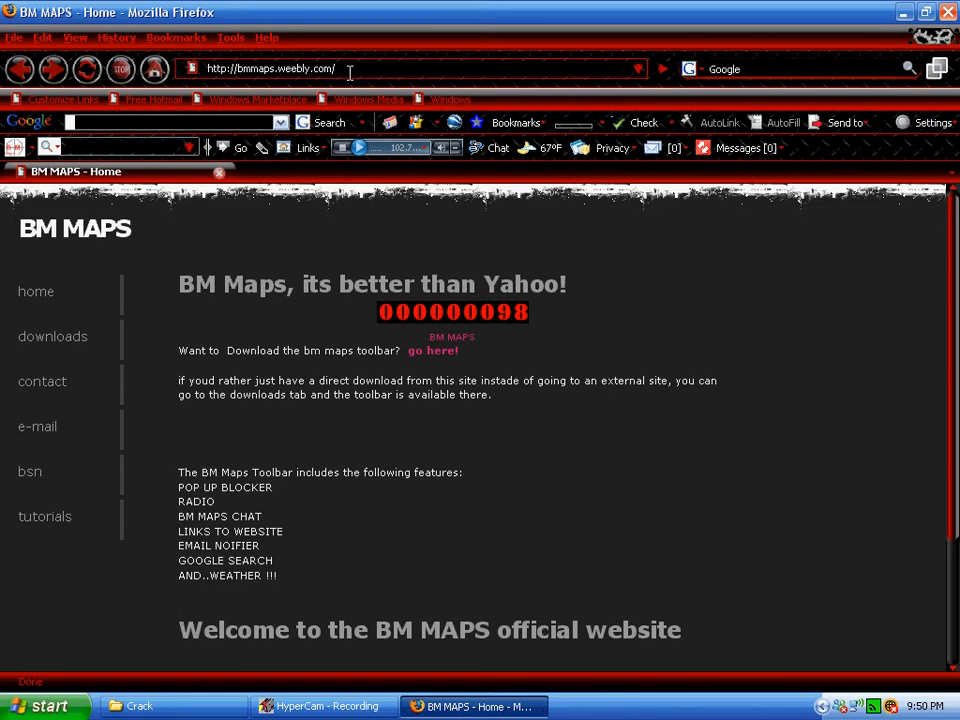
Download the CS Mapping Megapack installer from BM MAPS downloads, then minimize Firefox
click(52, 336)
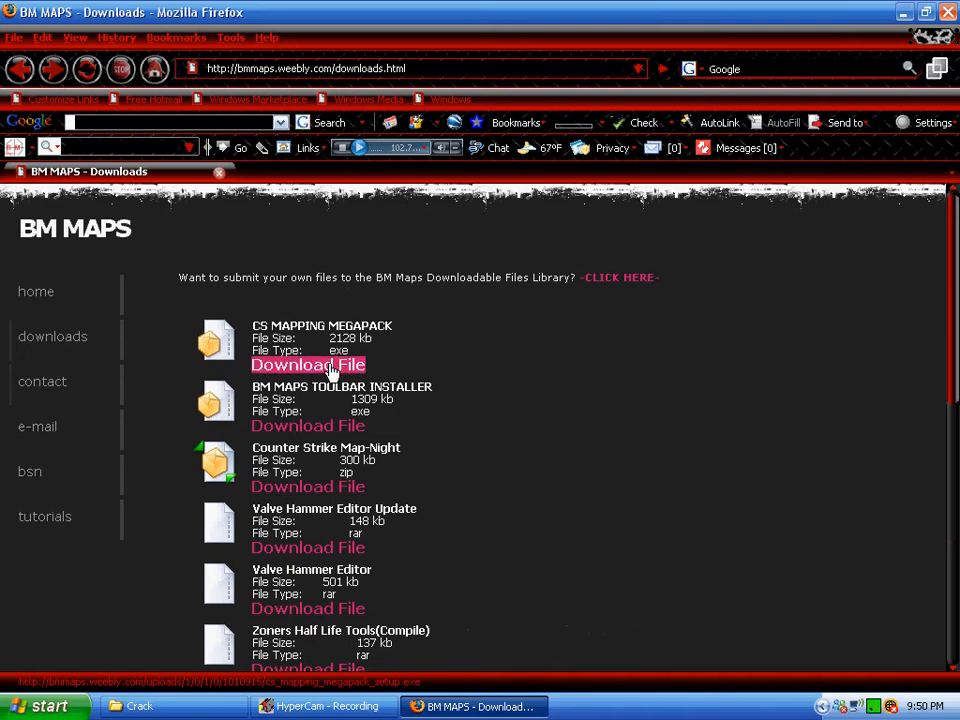
click(308, 364)
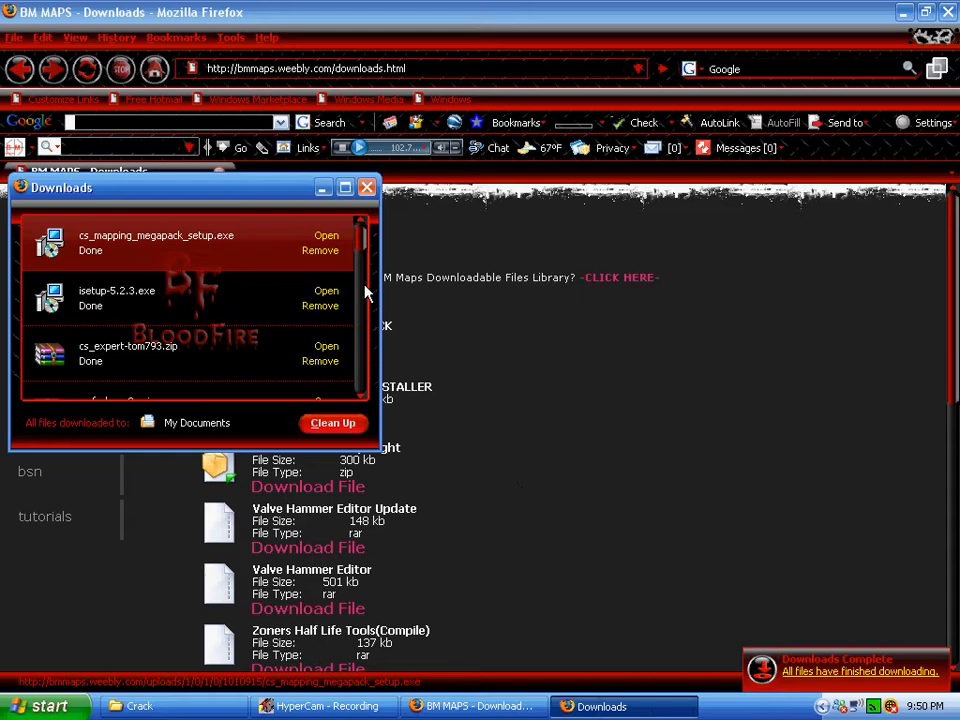
click(367, 187)
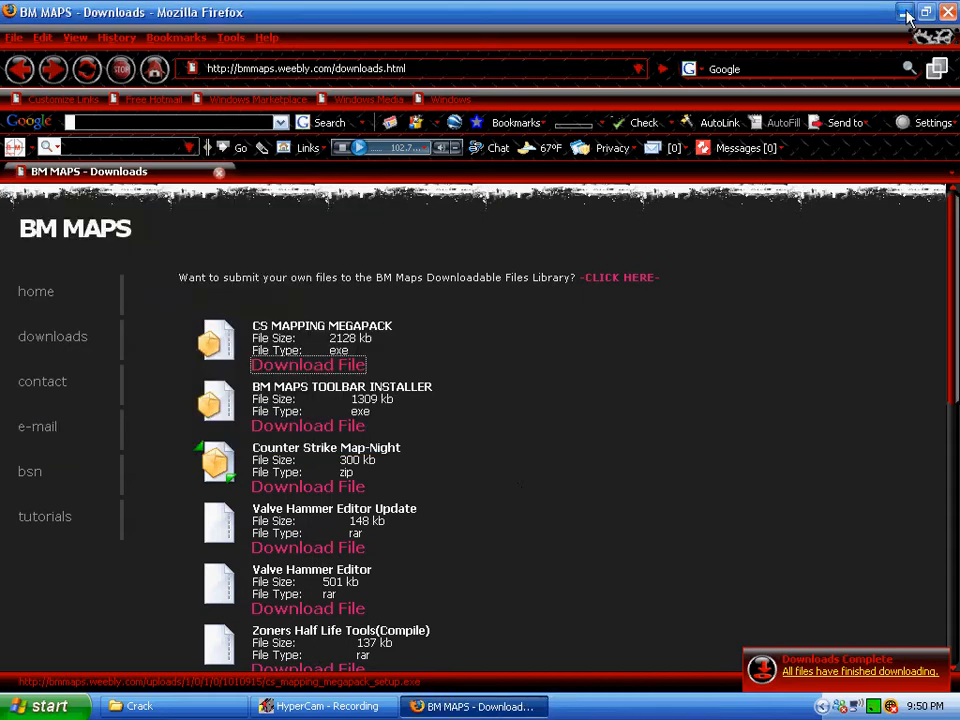
click(40, 705)
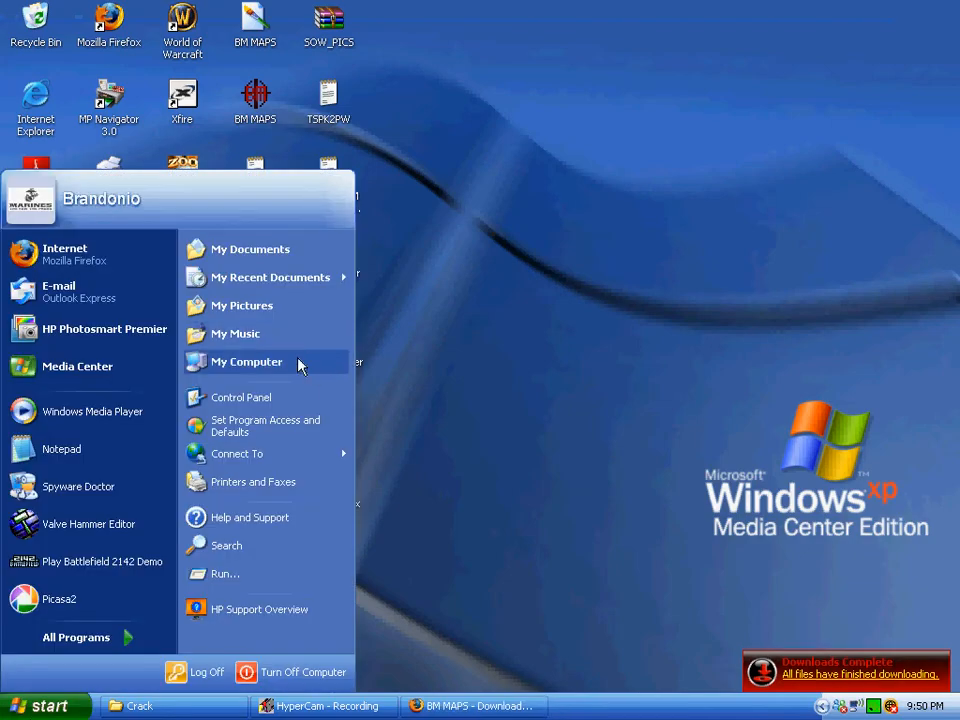
Open My Computer and the PRESARIO (C:) drive
click(246, 361)
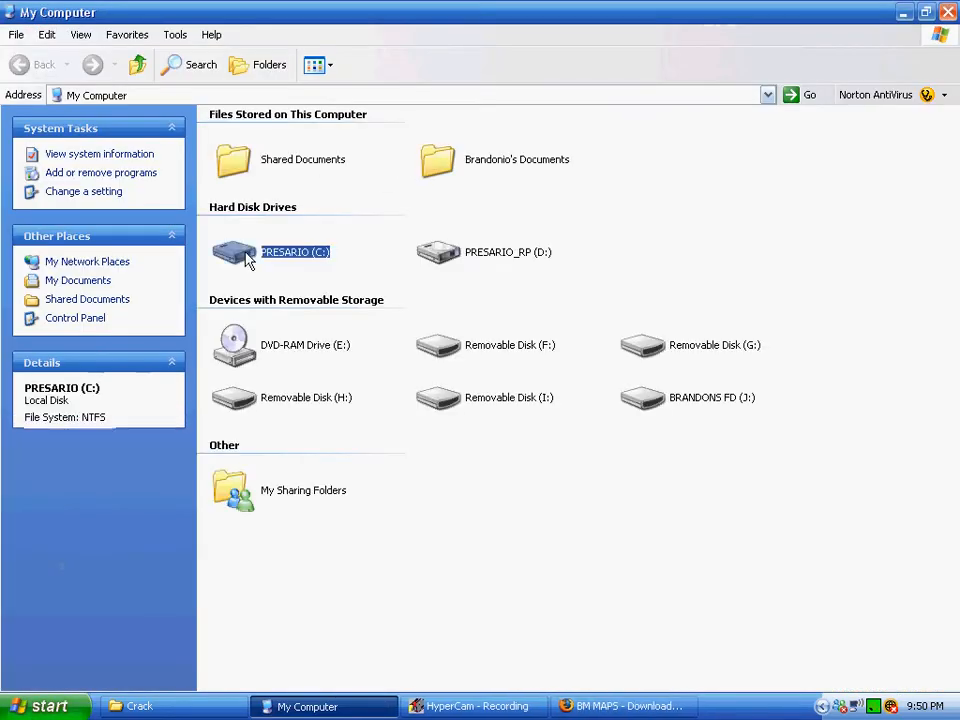
double_click(235, 252)
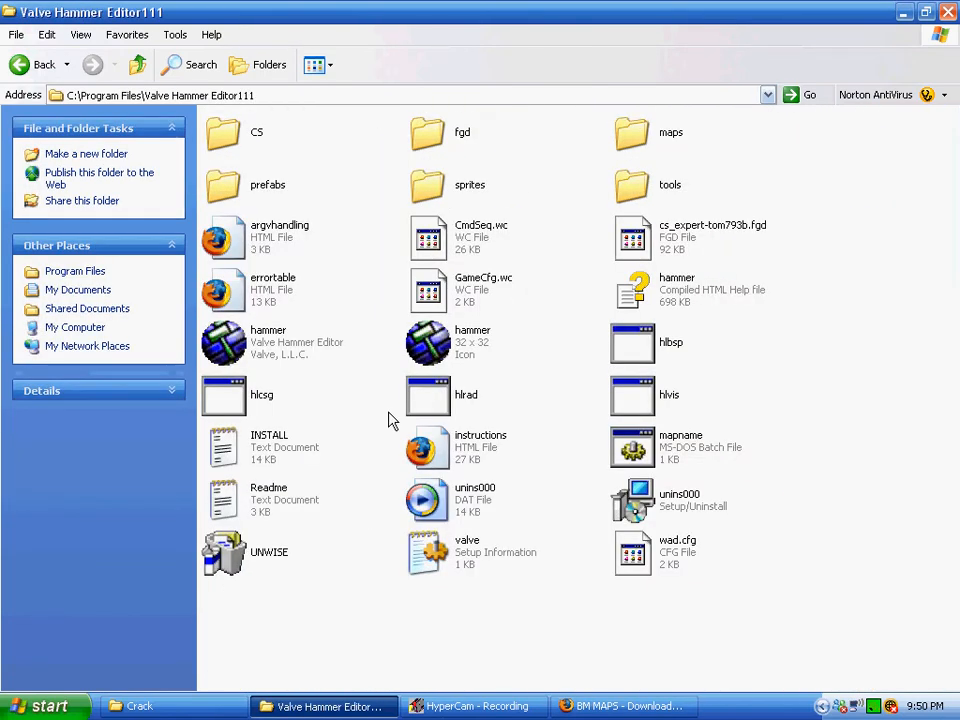
mouse_move(778, 503)
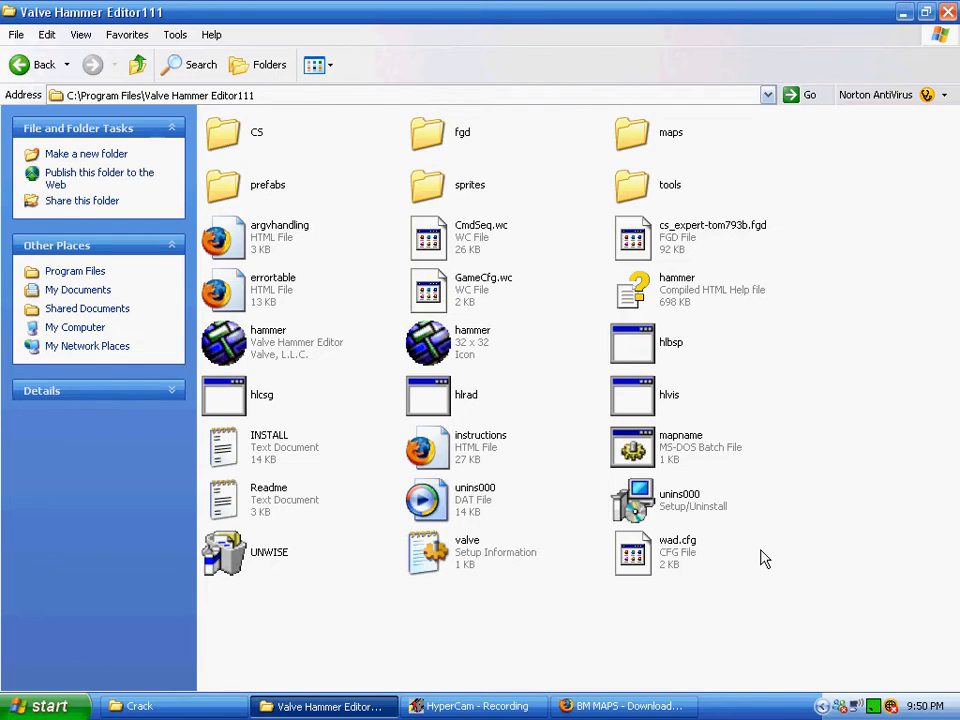
mouse_move(235, 38)
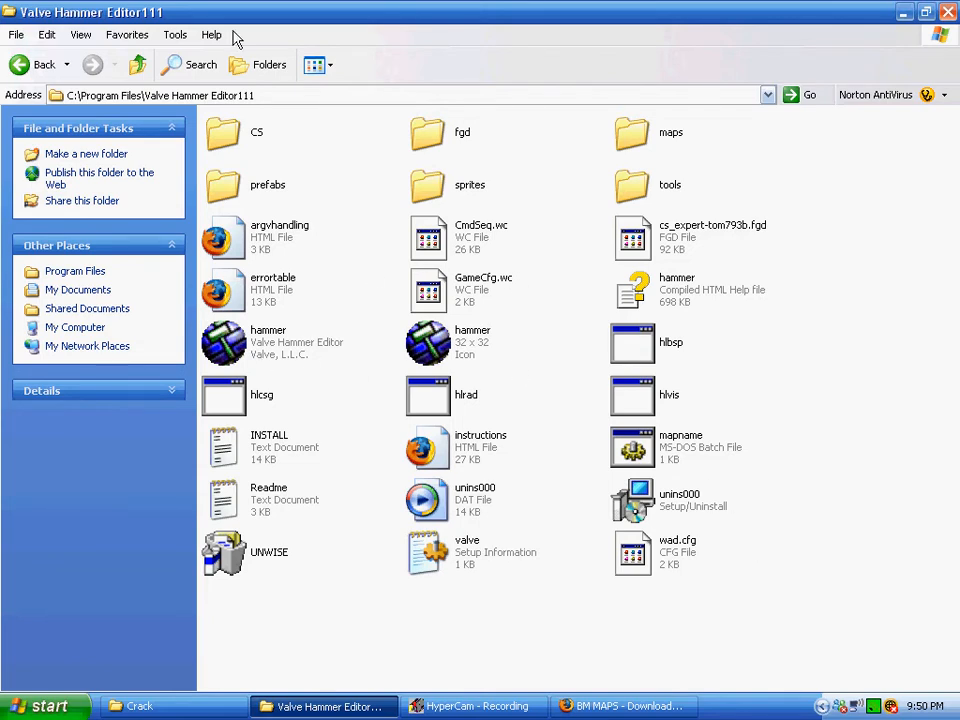
mouse_move(225, 345)
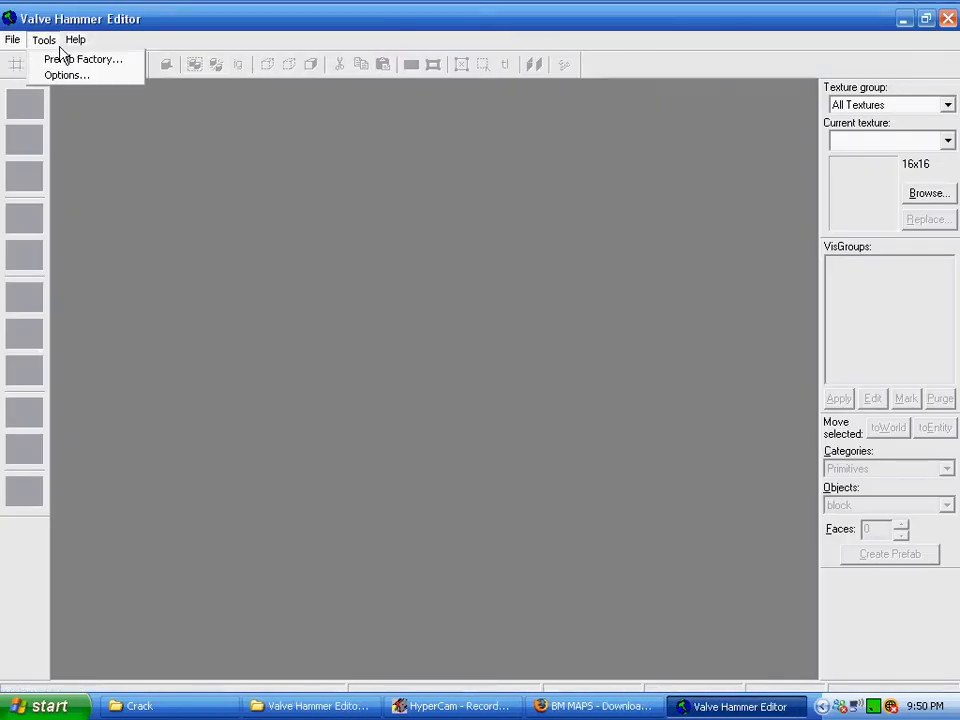
Review Hammer's Textures, Build Programs and Game Configurations settings
click(66, 75)
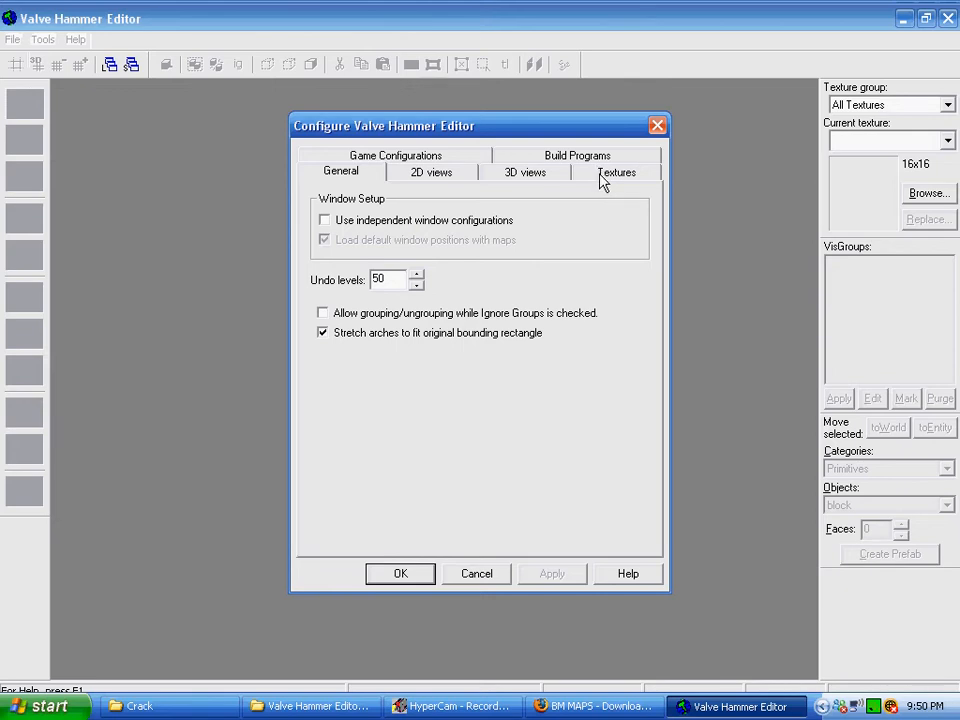
click(617, 171)
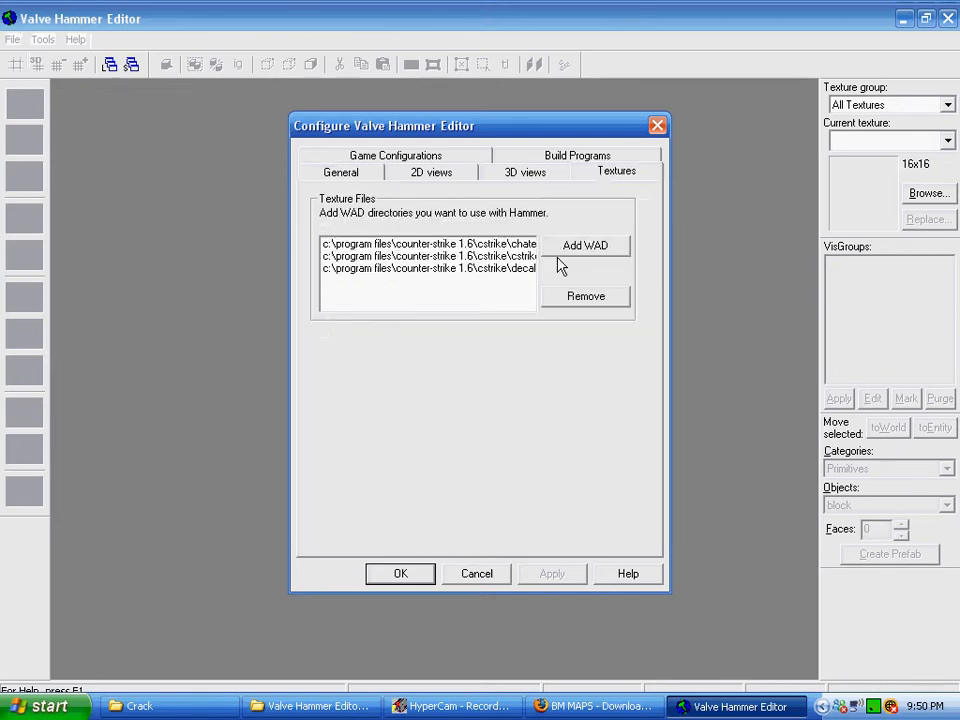
click(395, 172)
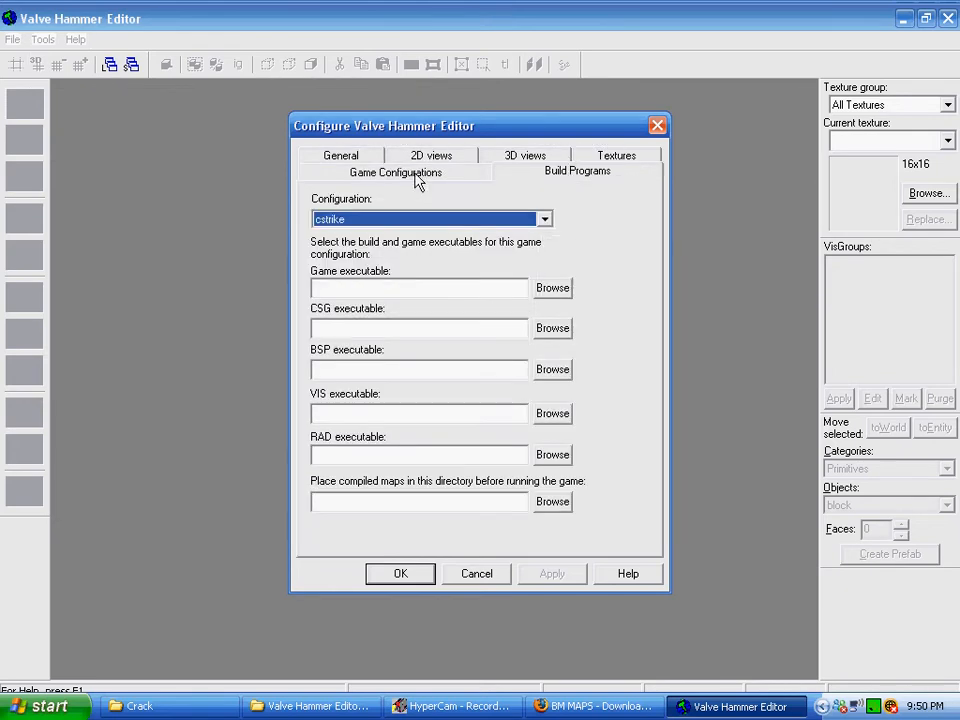
click(395, 171)
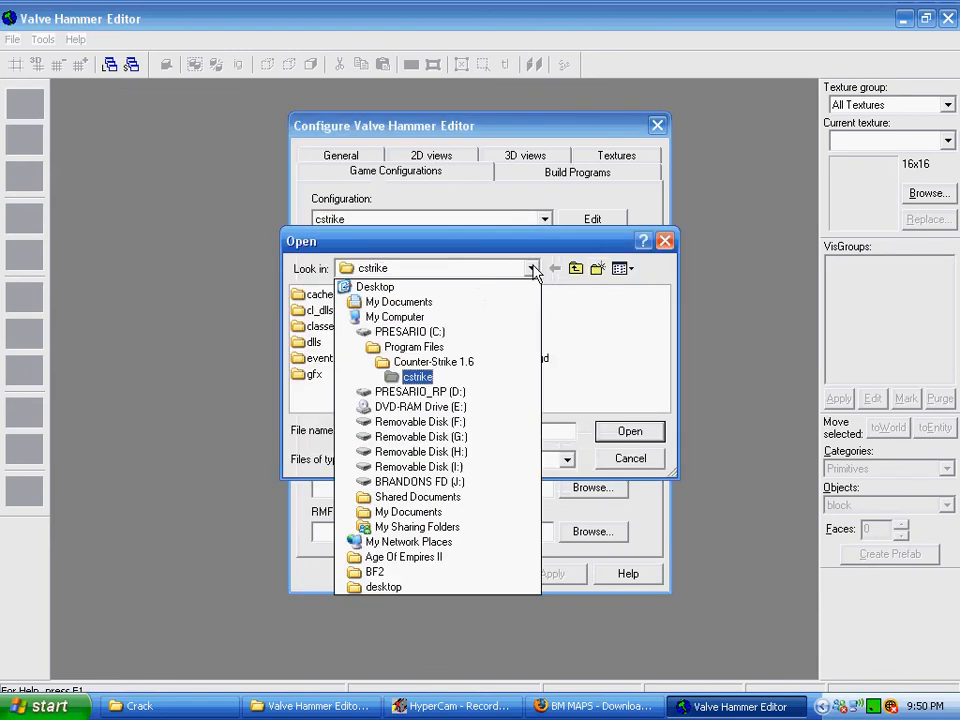
Select cs_expert-tom793b.fgd from the Valve Hammer Editor111 folder as the game data file
click(412, 346)
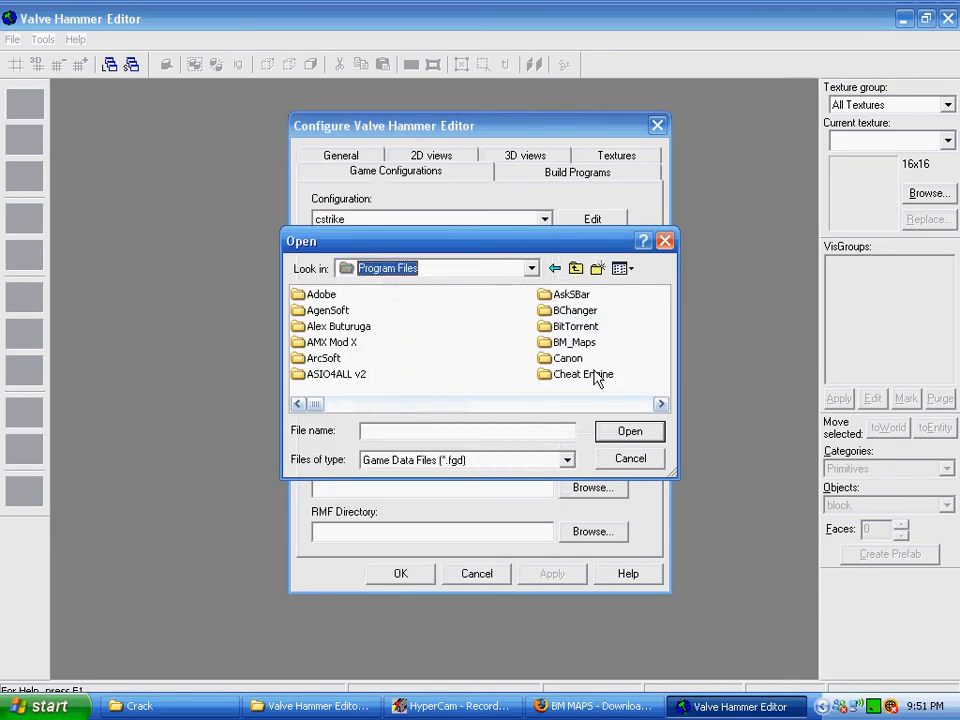
click(661, 403)
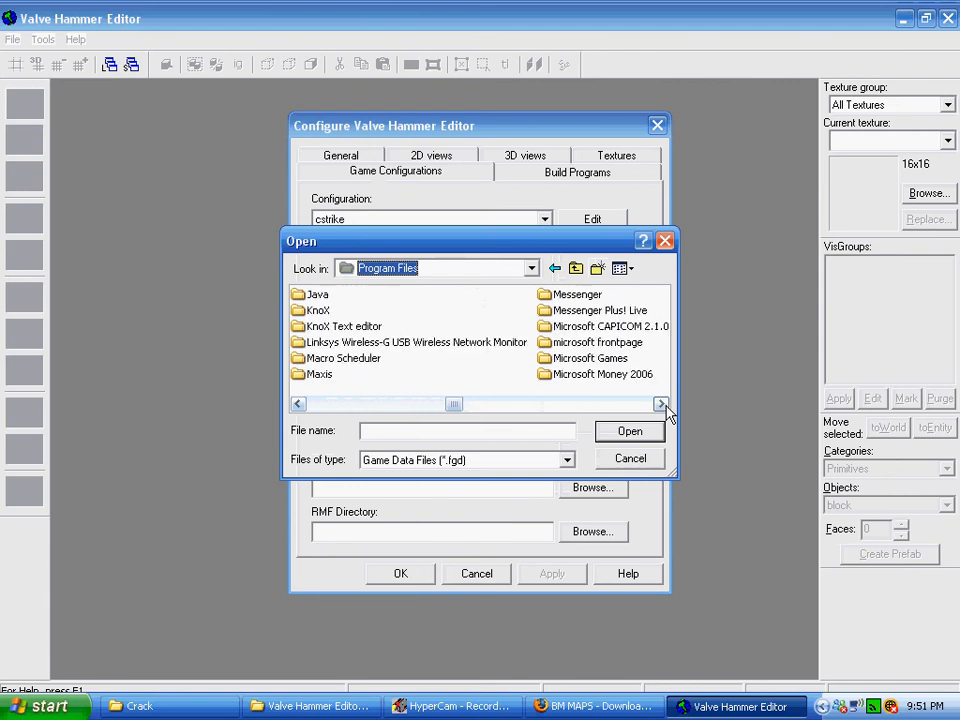
click(660, 403)
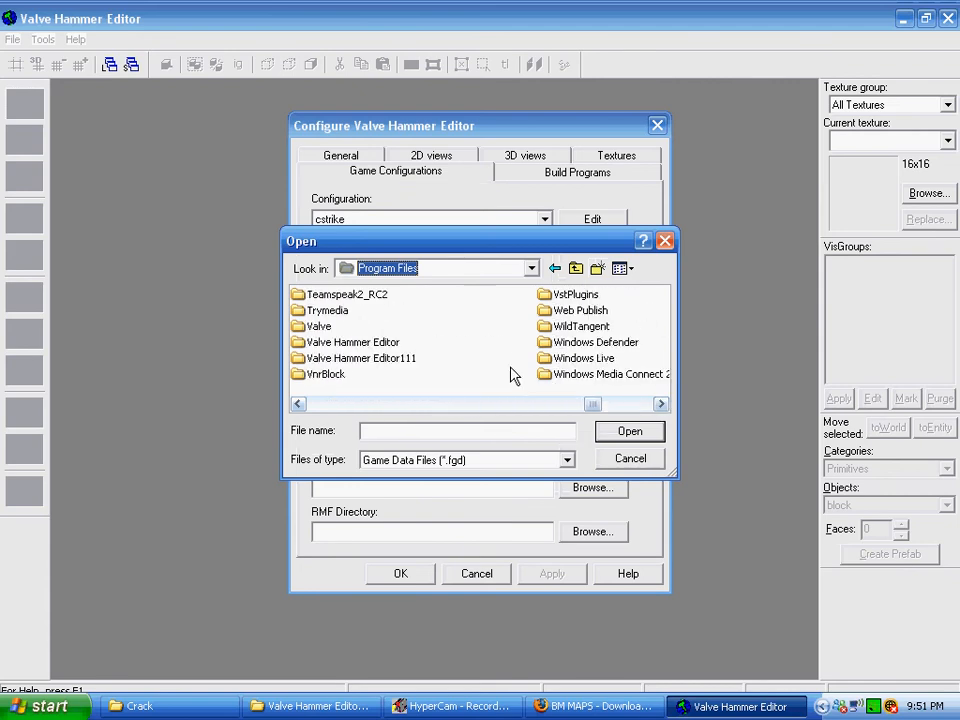
double_click(359, 342)
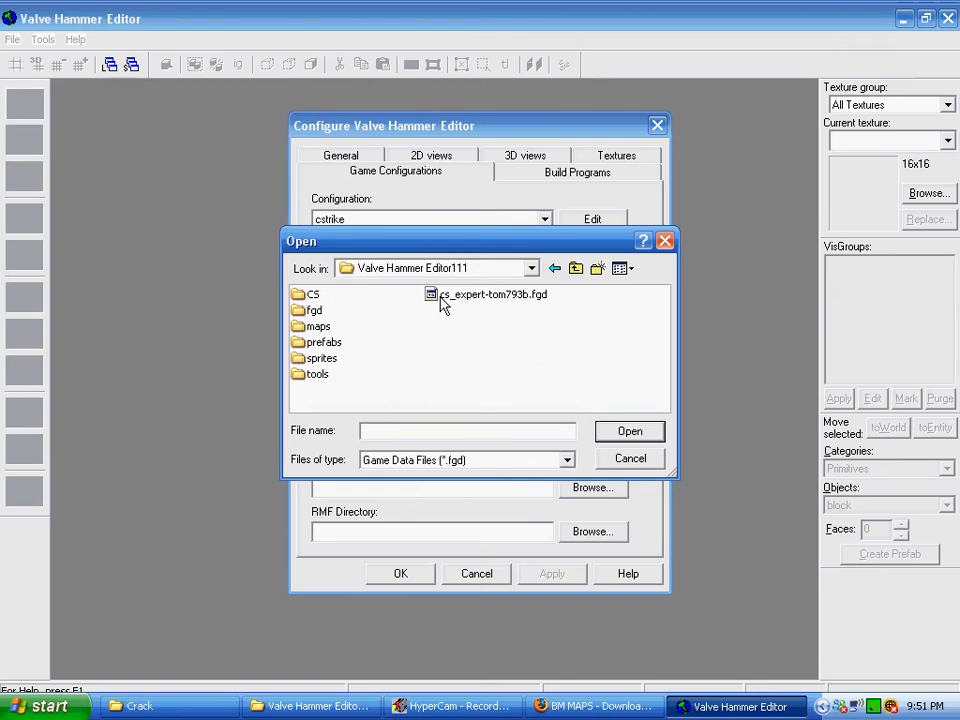
click(630, 431)
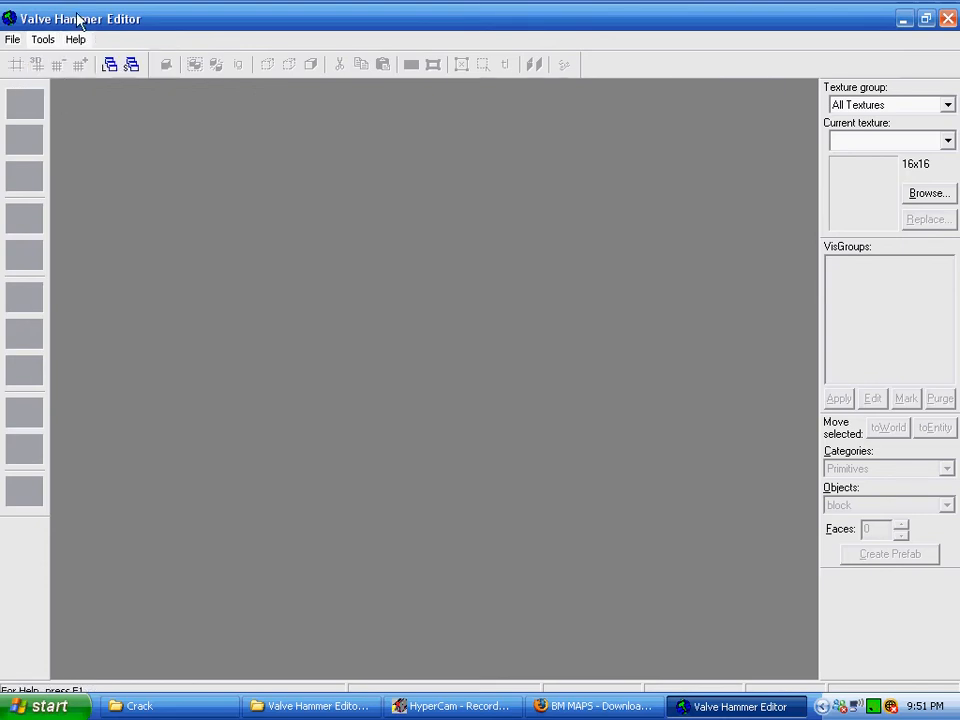
Browse the loaded Counter-Strike textures, then close the texture browser
click(13, 39)
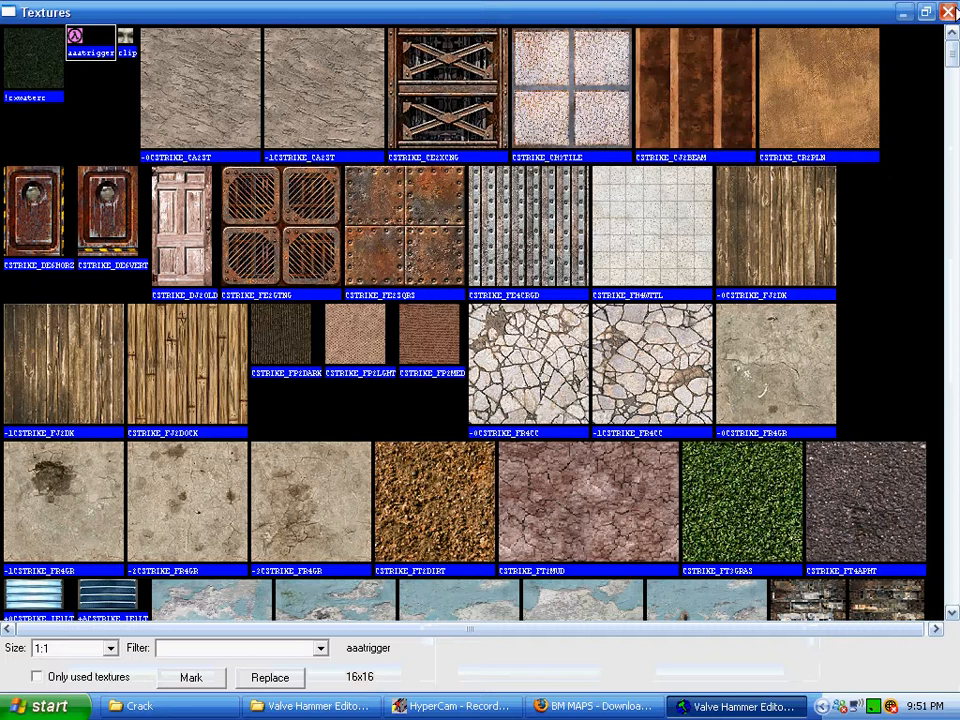
click(948, 11)
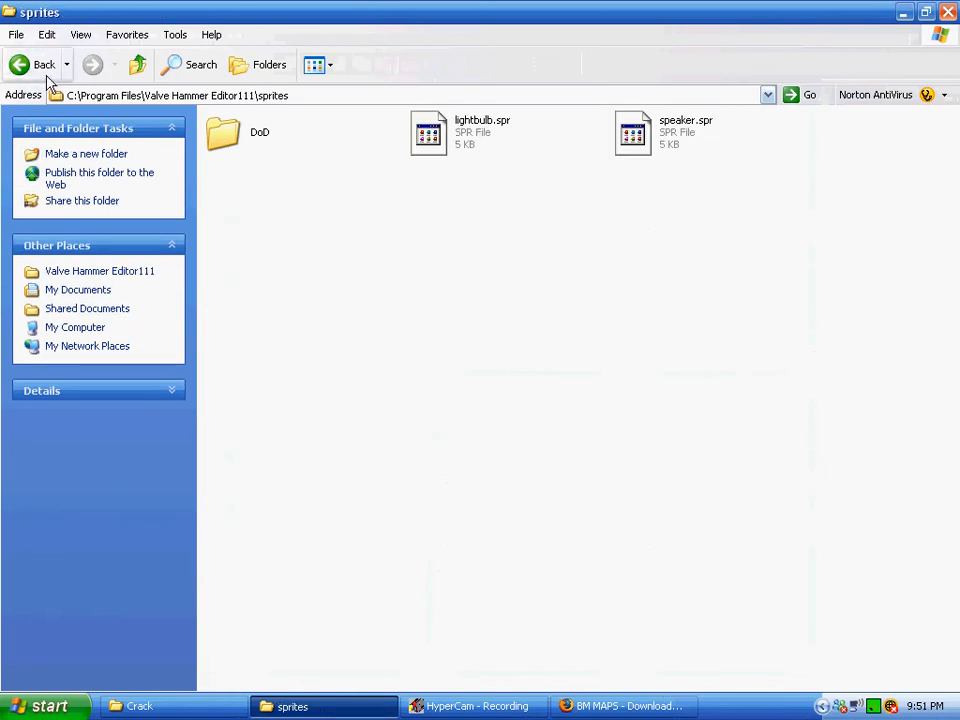
Go back from the sprites folder to the Valve Hammer Editor111 folder
click(43, 64)
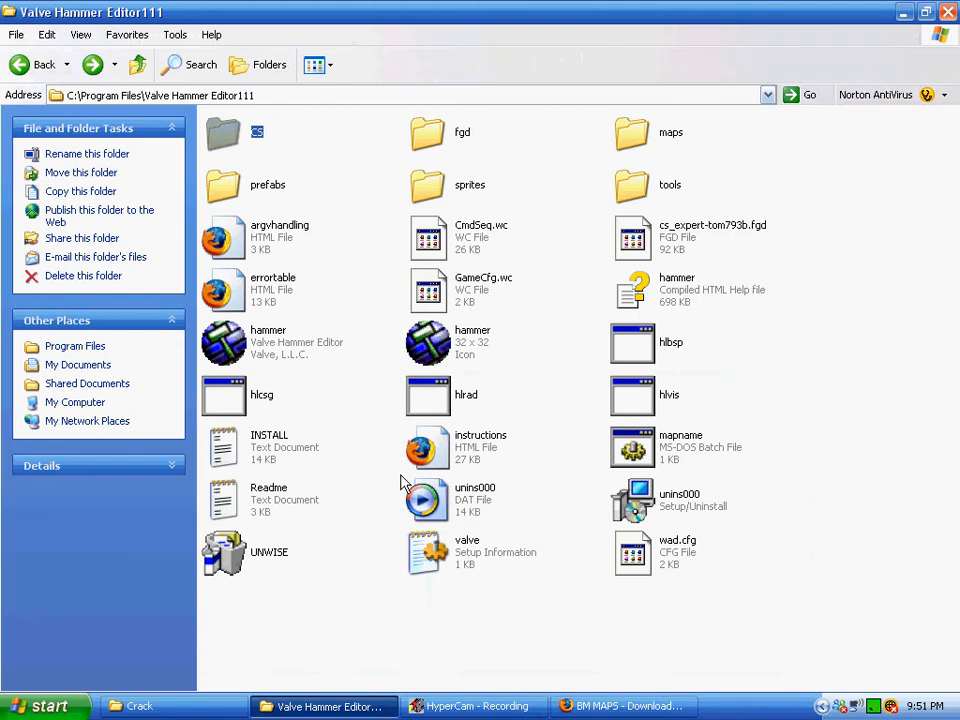
mouse_move(404, 484)
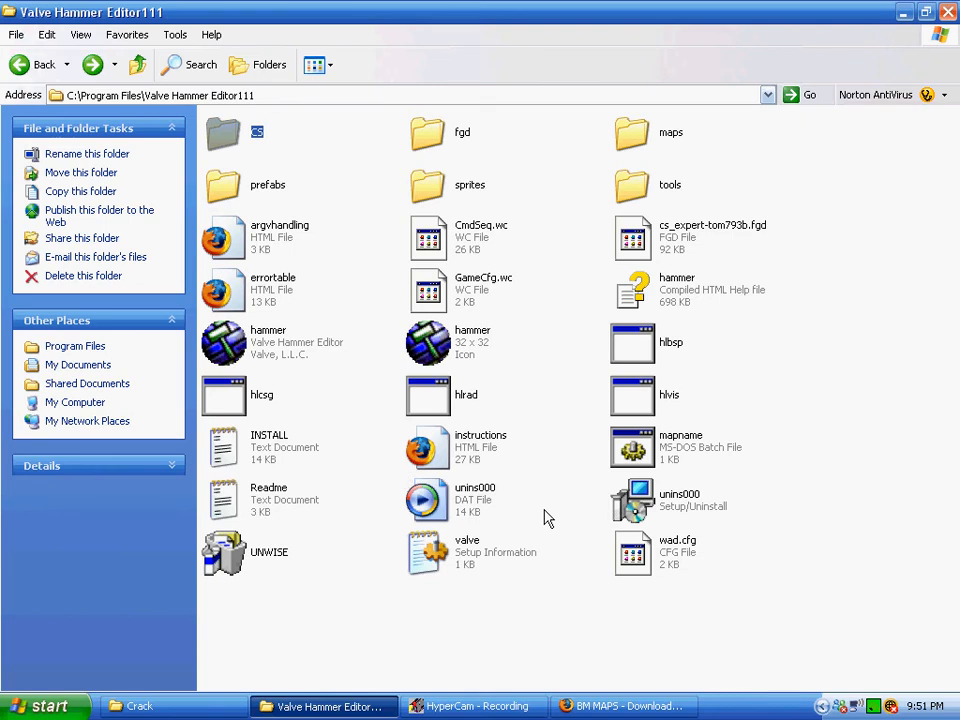
mouse_move(741, 546)
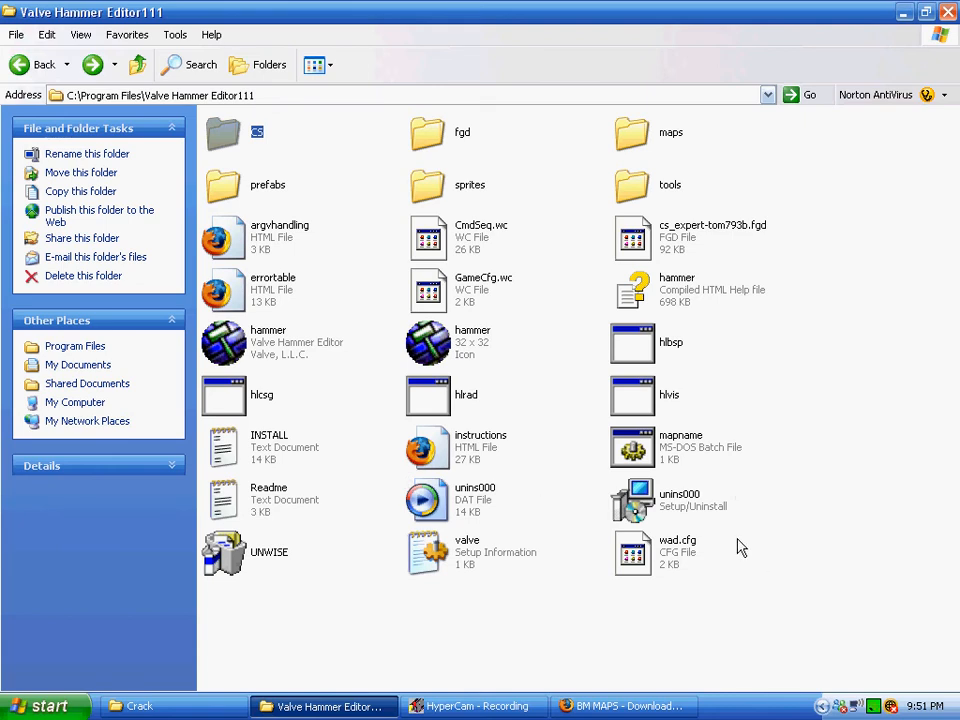
mouse_move(725, 600)
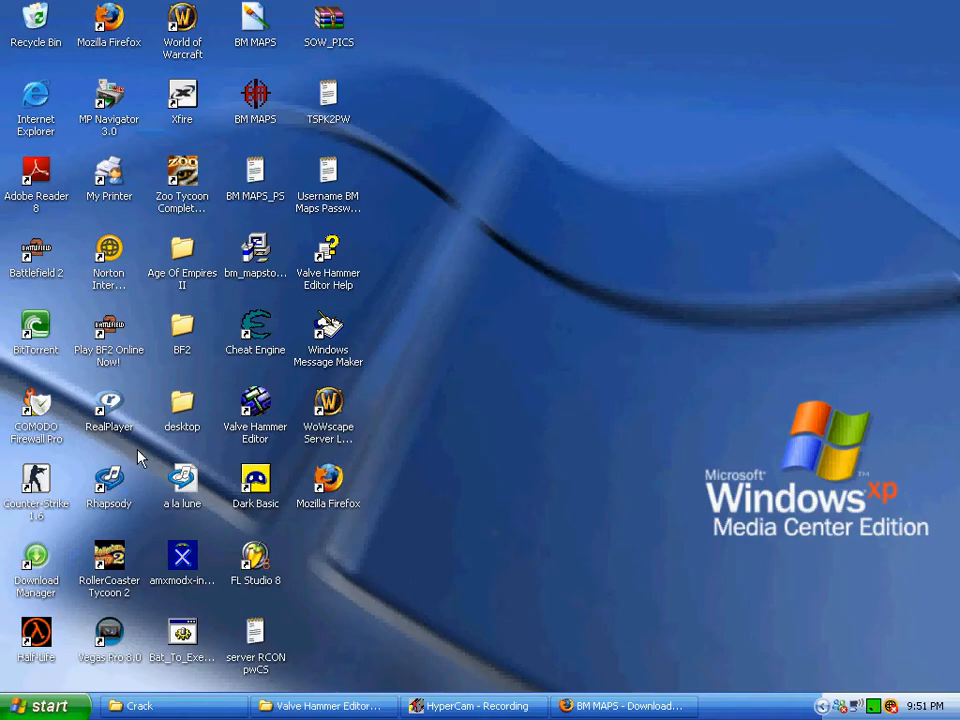
Drag tutmap.map from My Documents into the Valve Hammer Editor111 folder
click(35, 705)
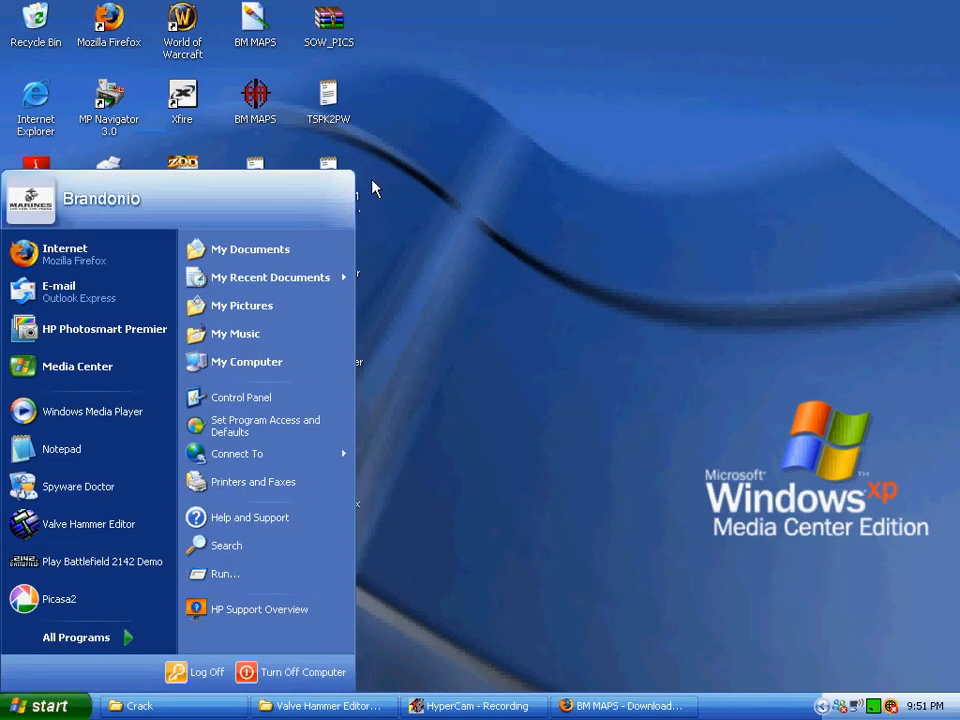
click(250, 249)
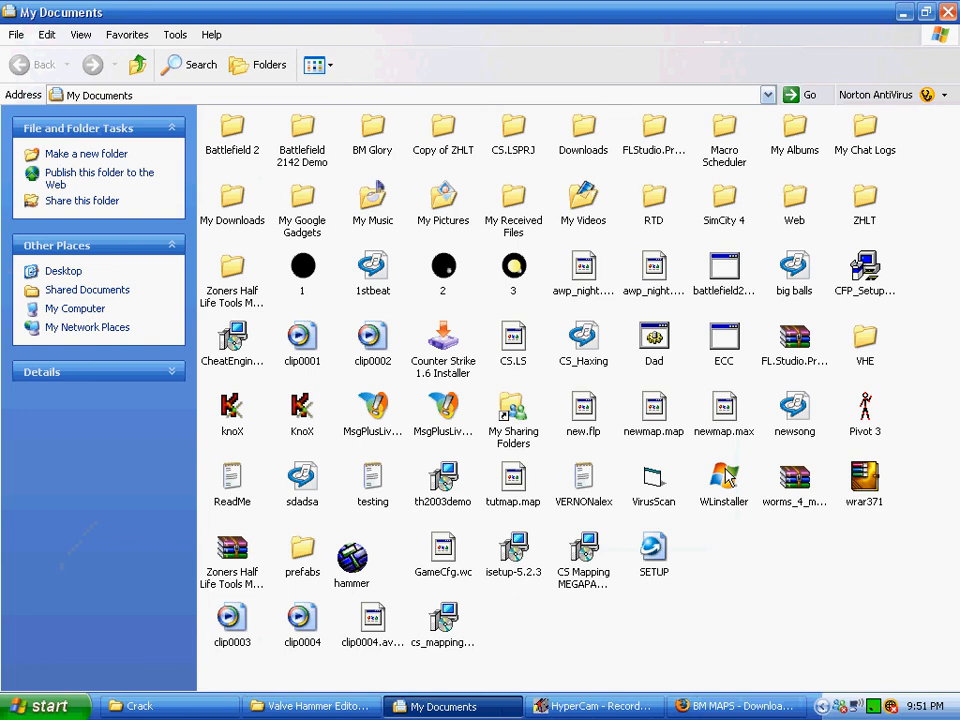
click(513, 478)
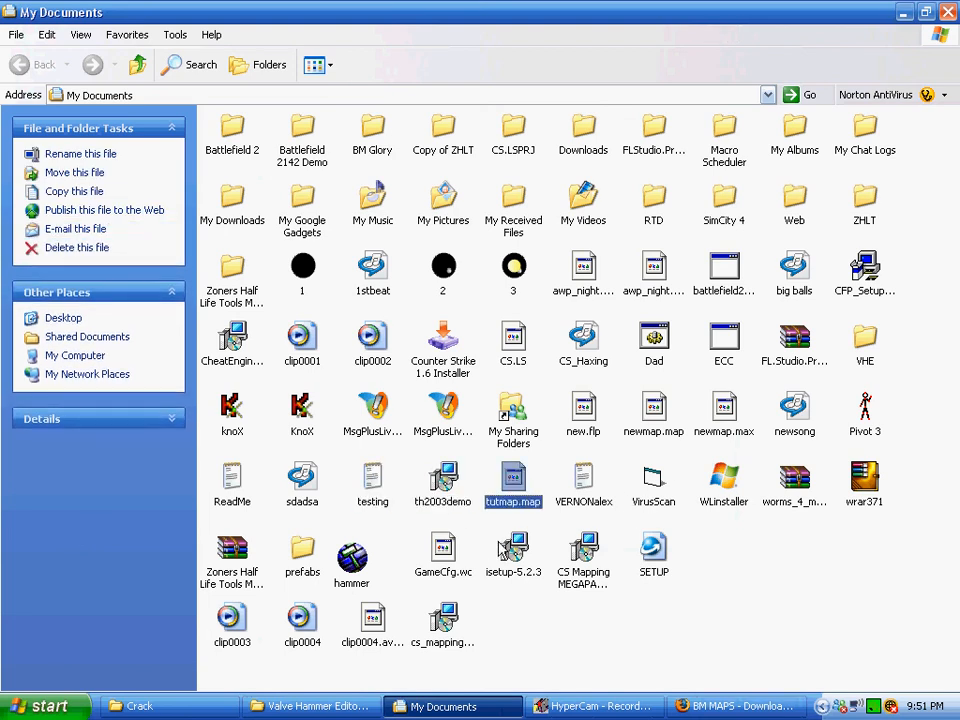
mouse_move(318, 717)
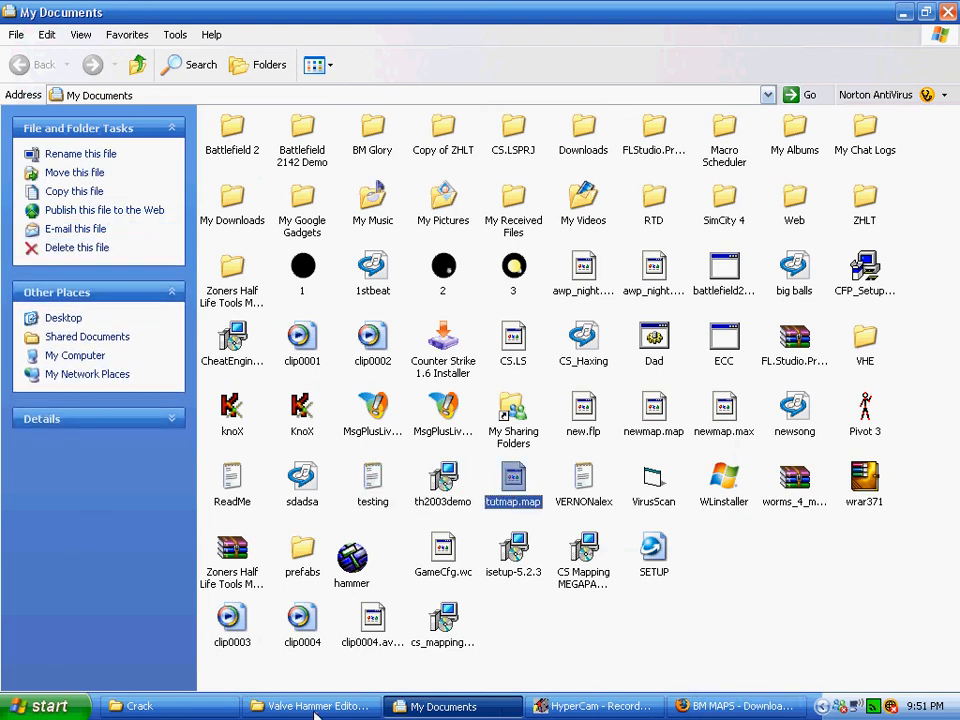
click(310, 706)
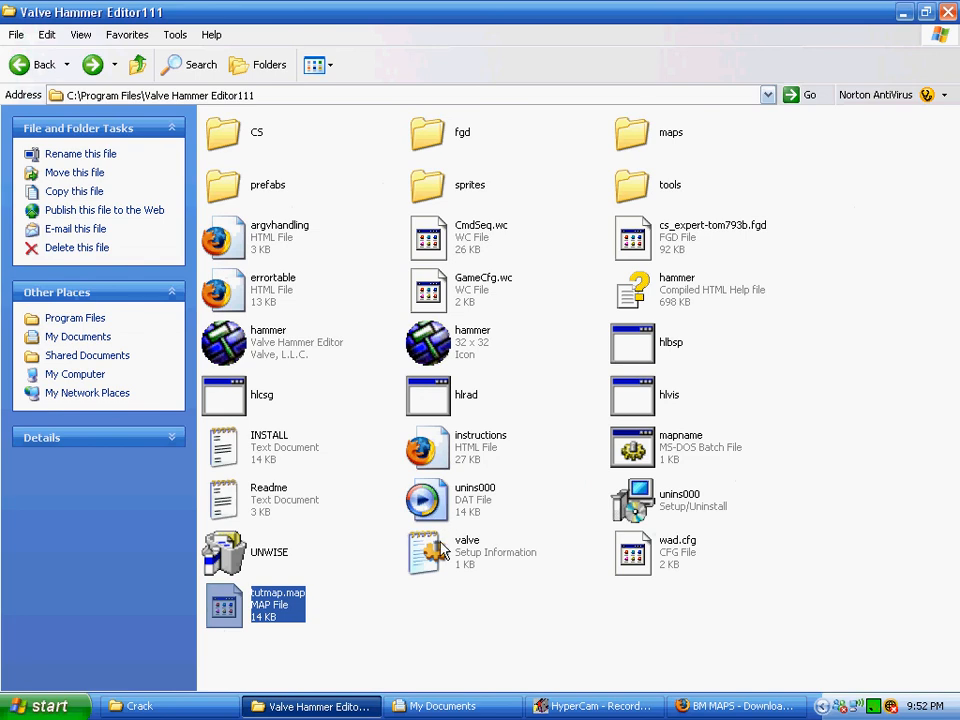
mouse_move(222, 628)
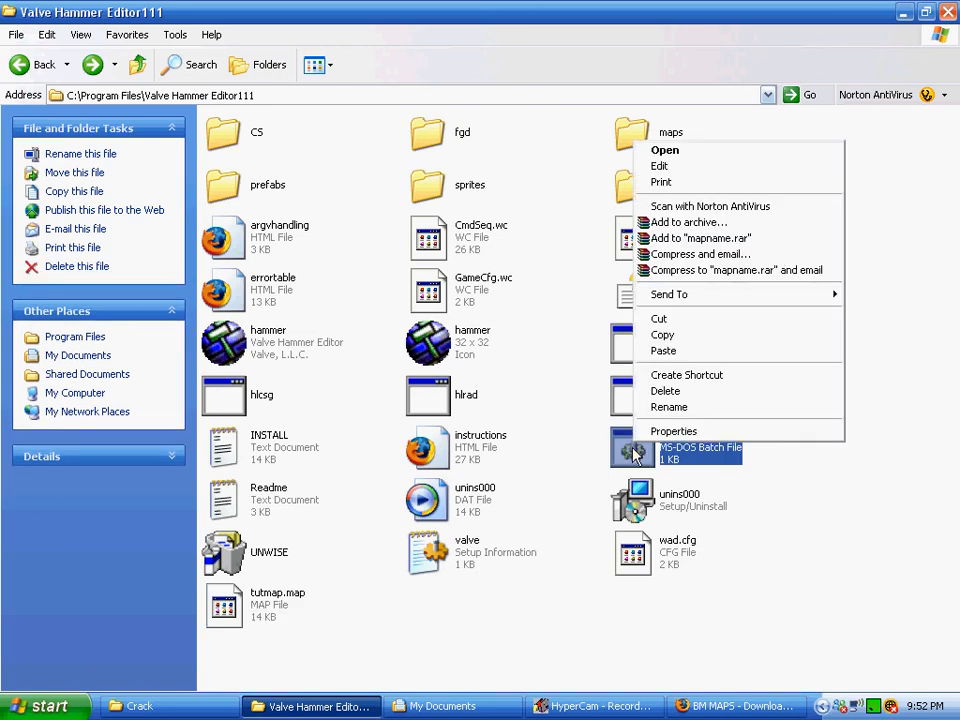
mouse_move(694, 166)
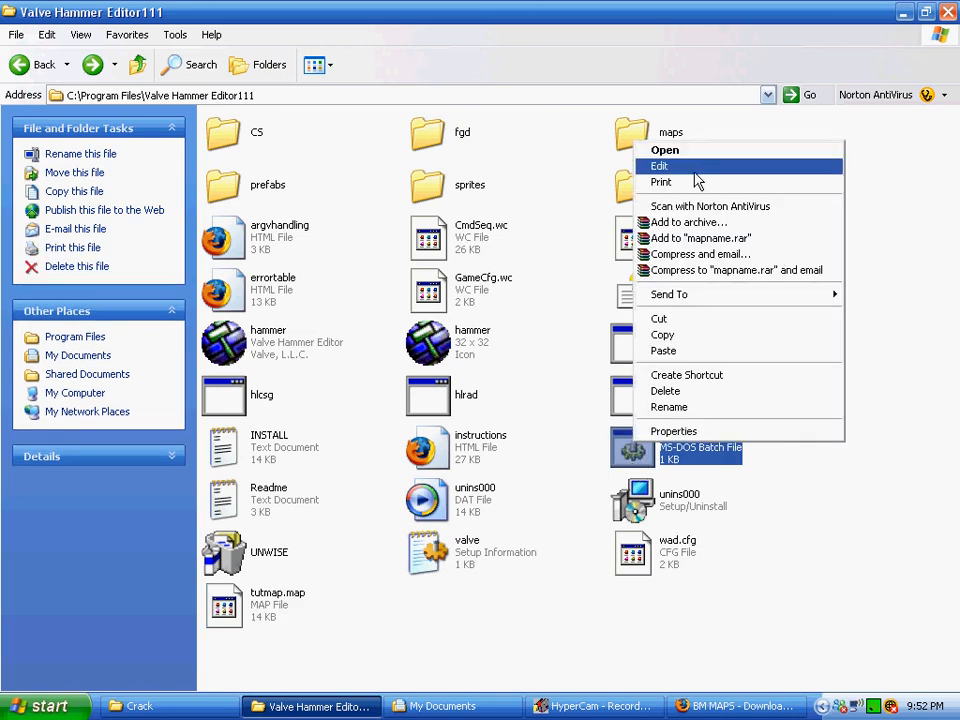
Change the hlbsp map name in mapname.bat to tutmap, then close without saving
click(659, 166)
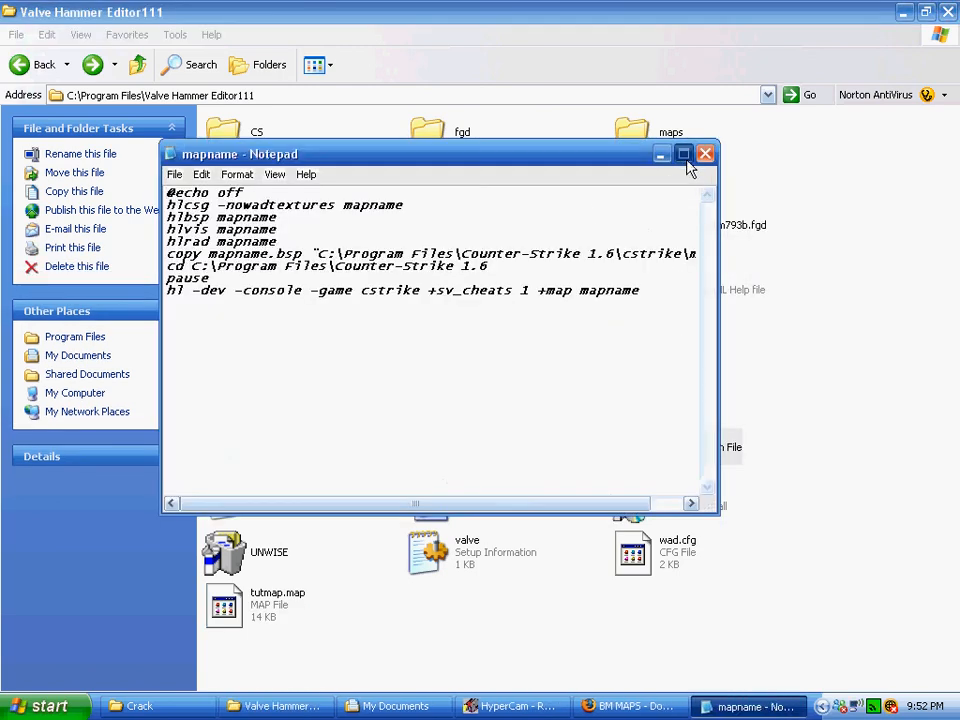
click(684, 153)
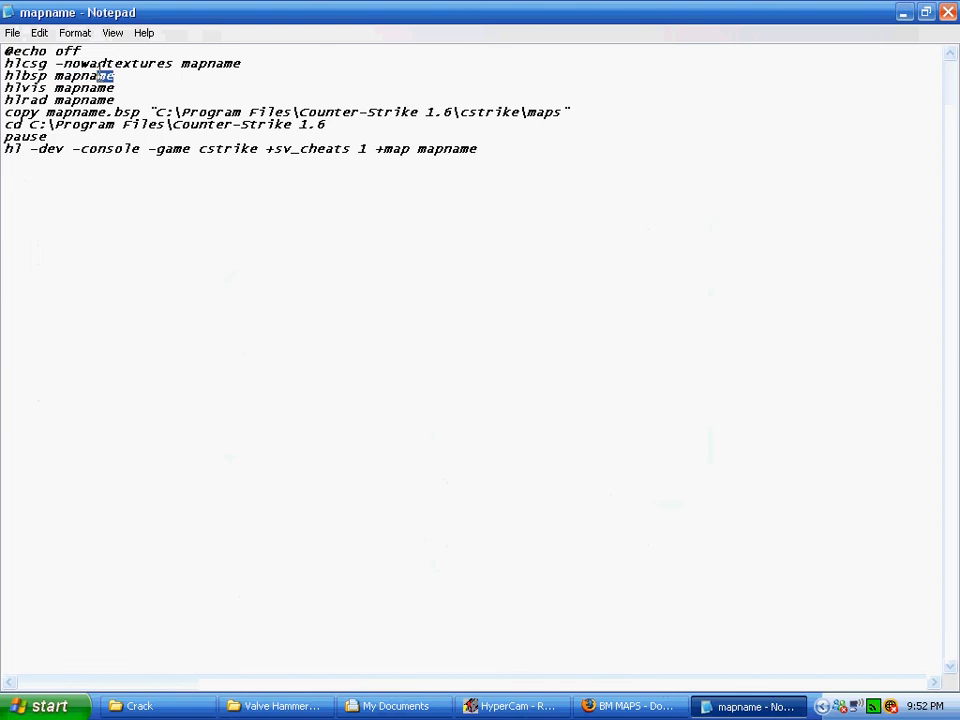
double_click(84, 75)
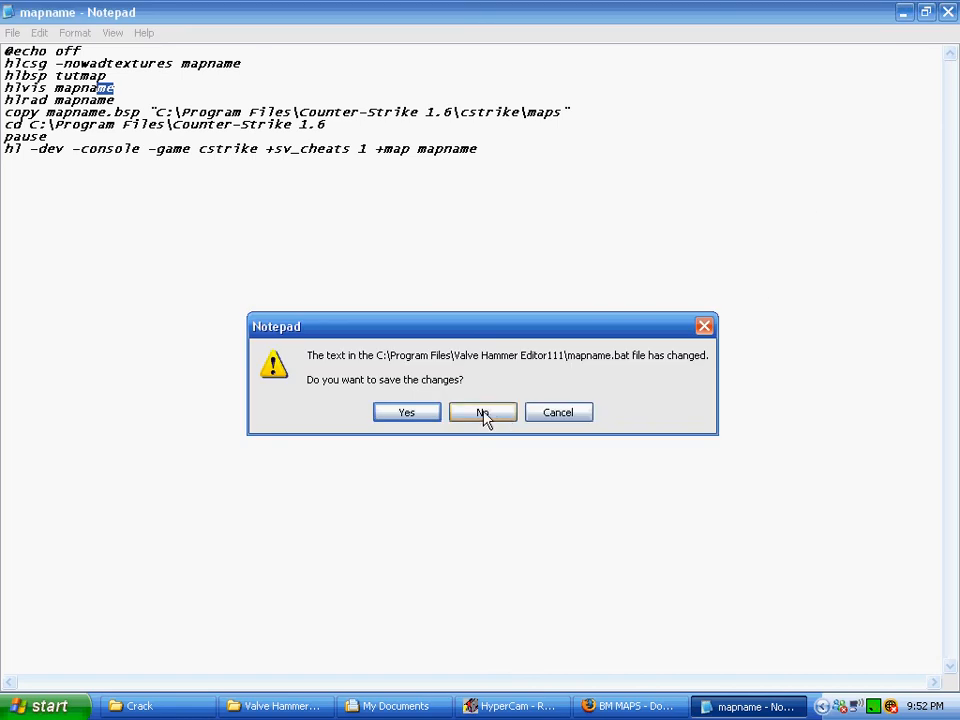
click(482, 412)
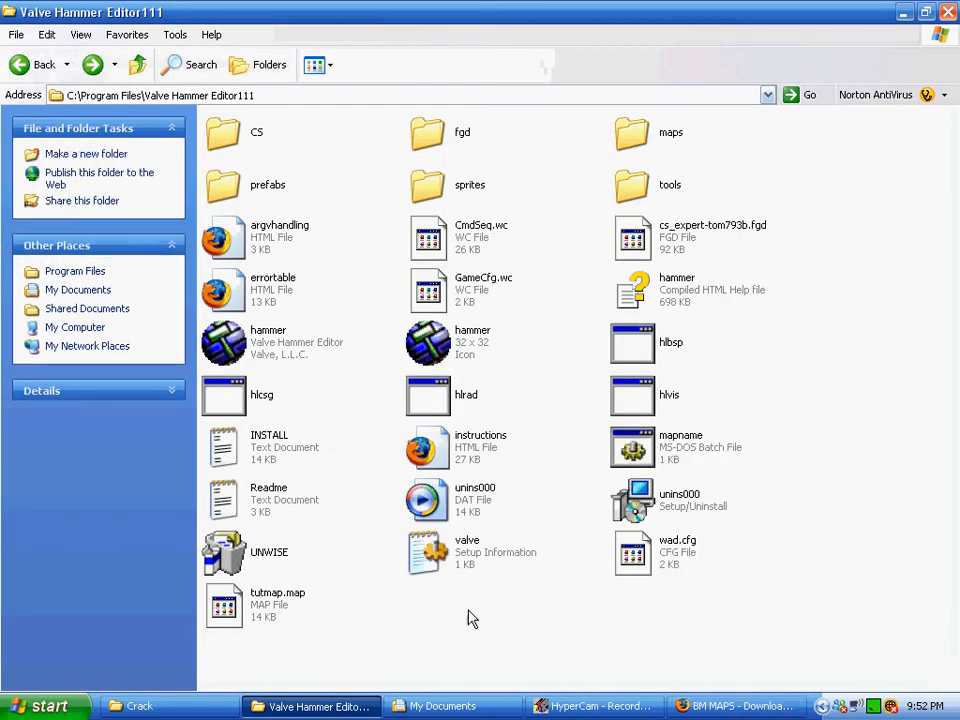
mouse_move(238, 621)
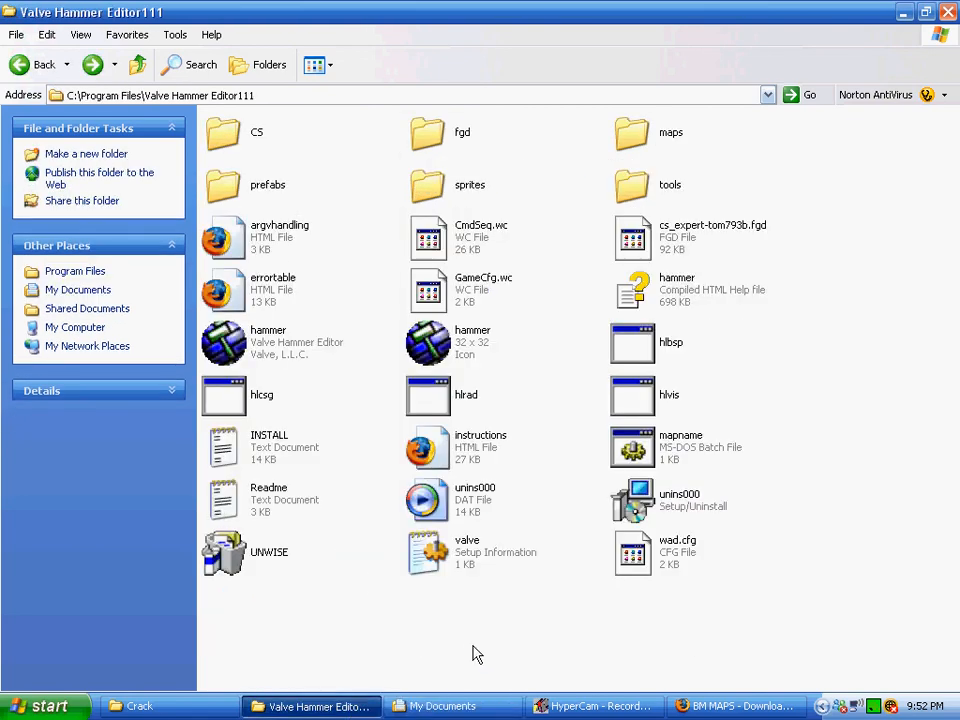
mouse_move(473, 654)
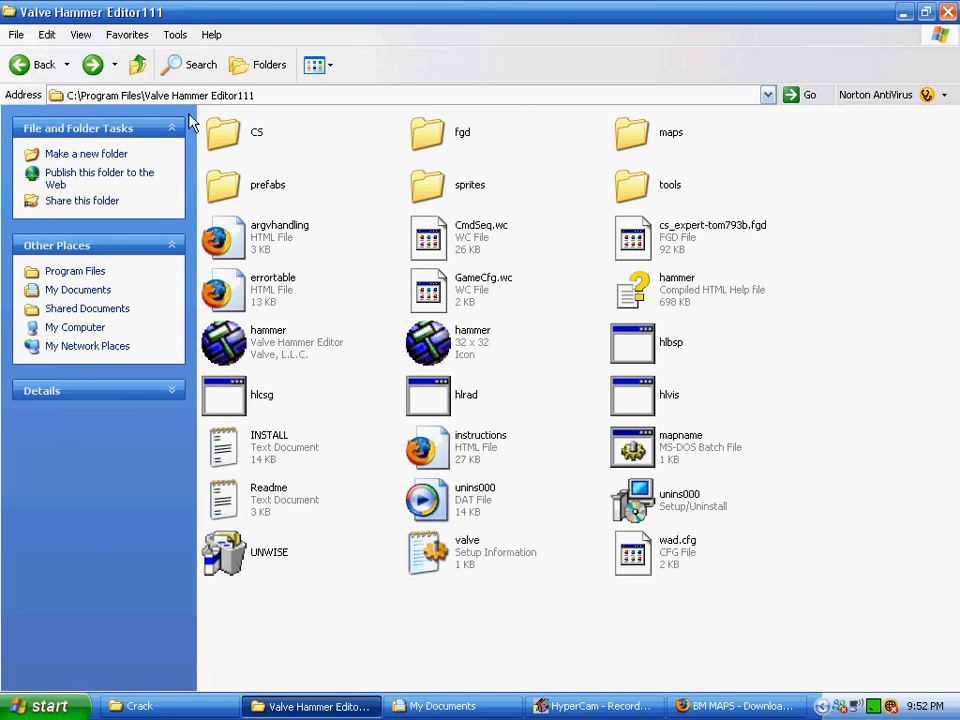
mouse_move(668, 218)
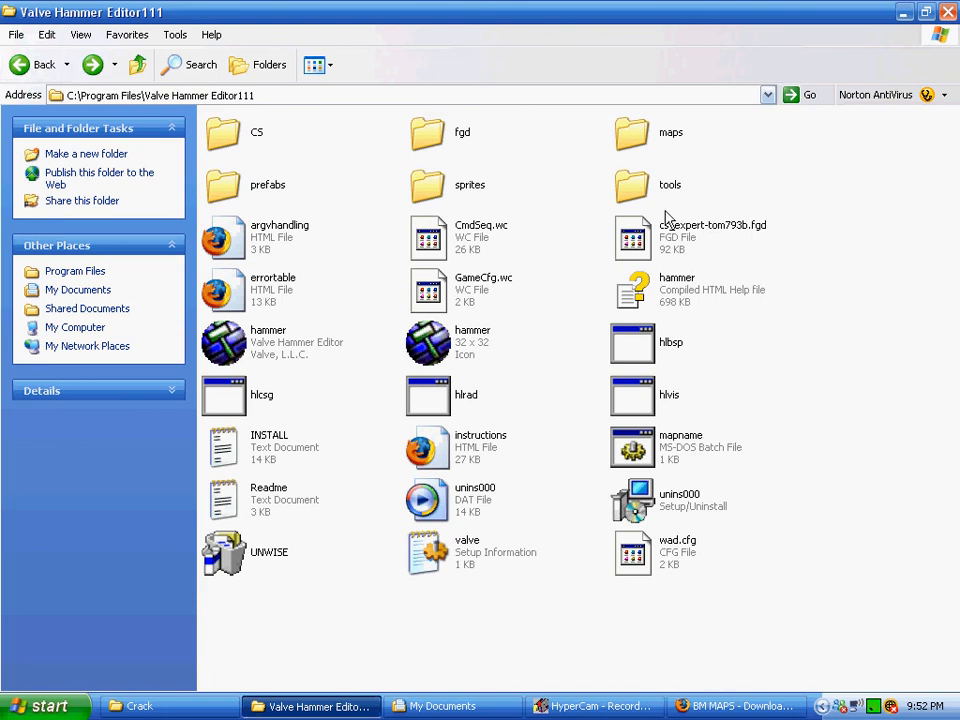